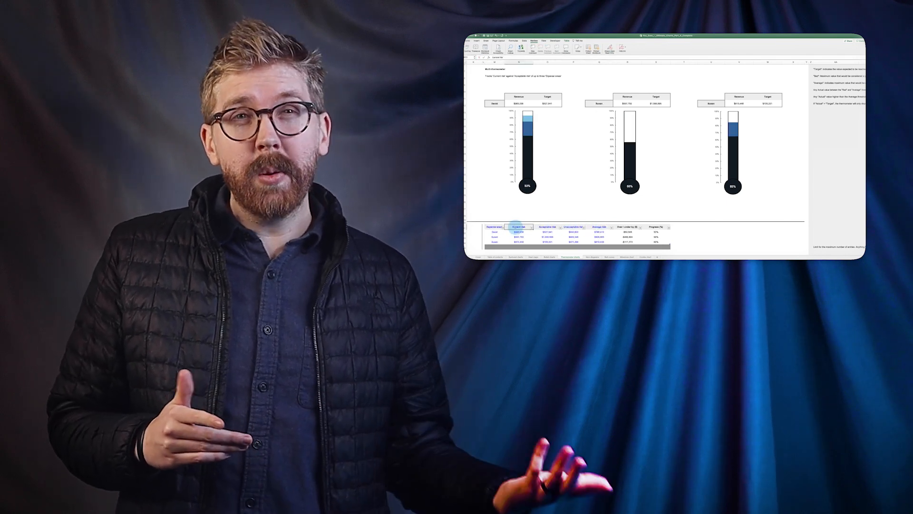
Switch to the Venn diagrams sheet with the three-circle and four-circle diagrams
left_click(302, 495)
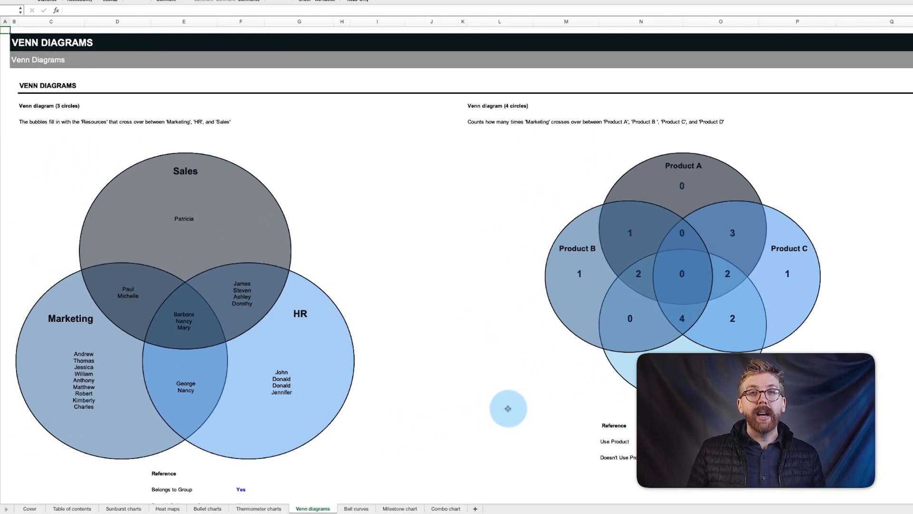
Change the 'Belongs to Group' reference codes from Yes/No to Y/N
scroll("down", 3)
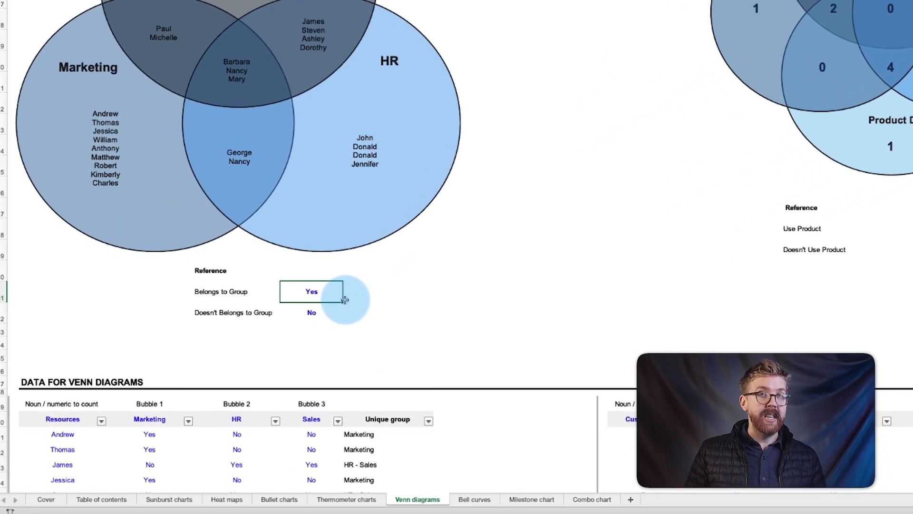
left_click(312, 292)
type("Y")
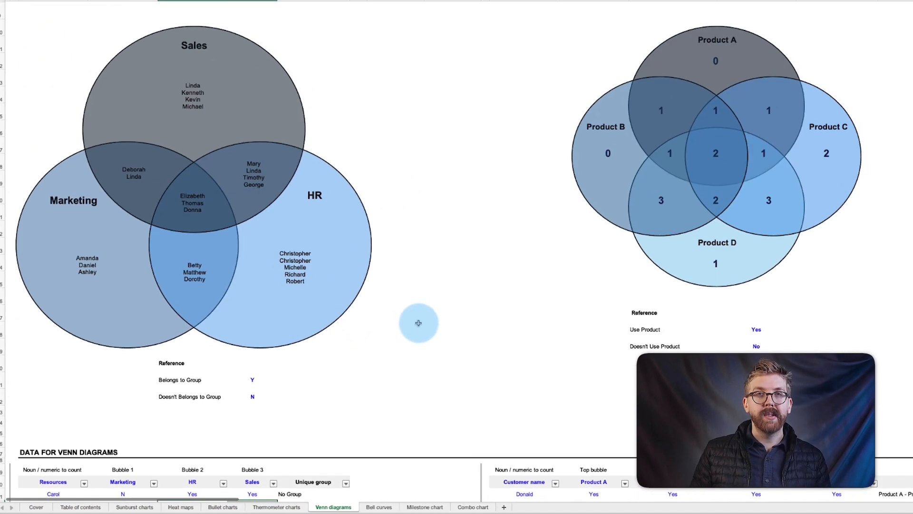
Switch to the Bell curves sheet highlighting Barbara's Overall rating
left_click(379, 507)
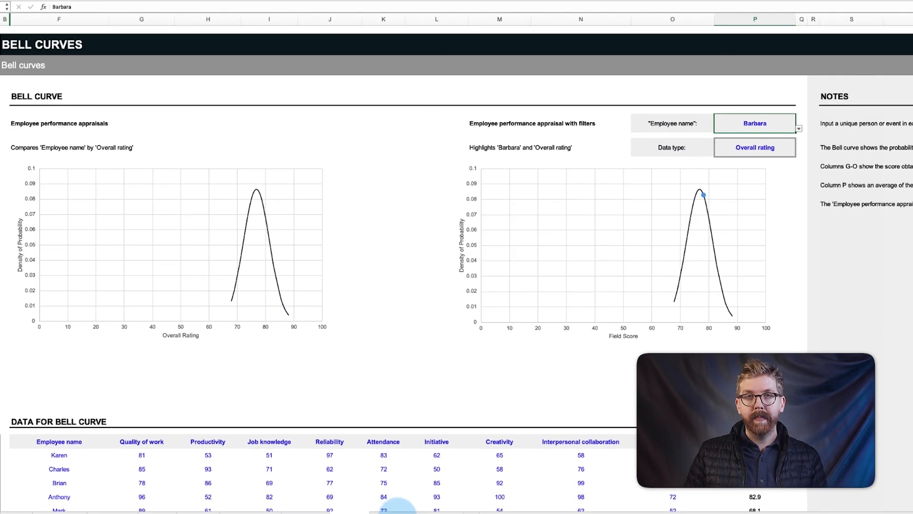
left_click(403, 508)
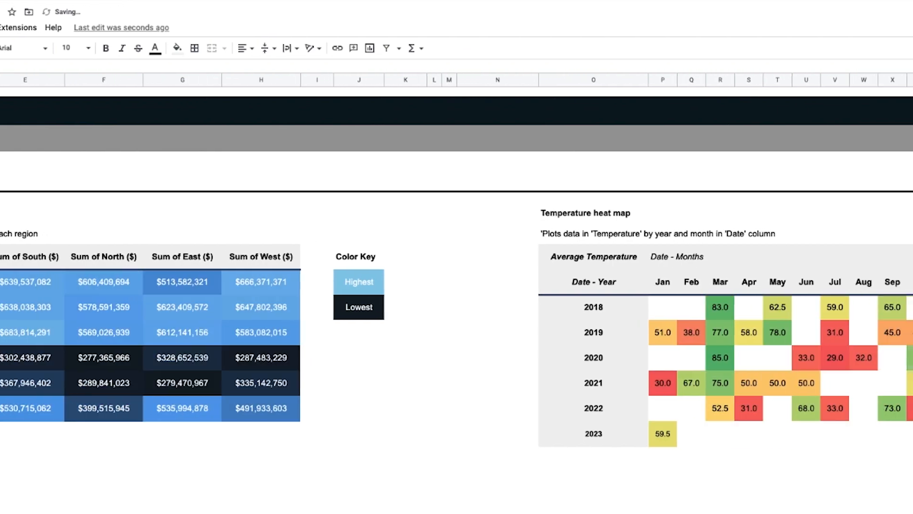
Scroll from the heat maps down to the Revenue and Profit bullet charts
scroll("down", 3)
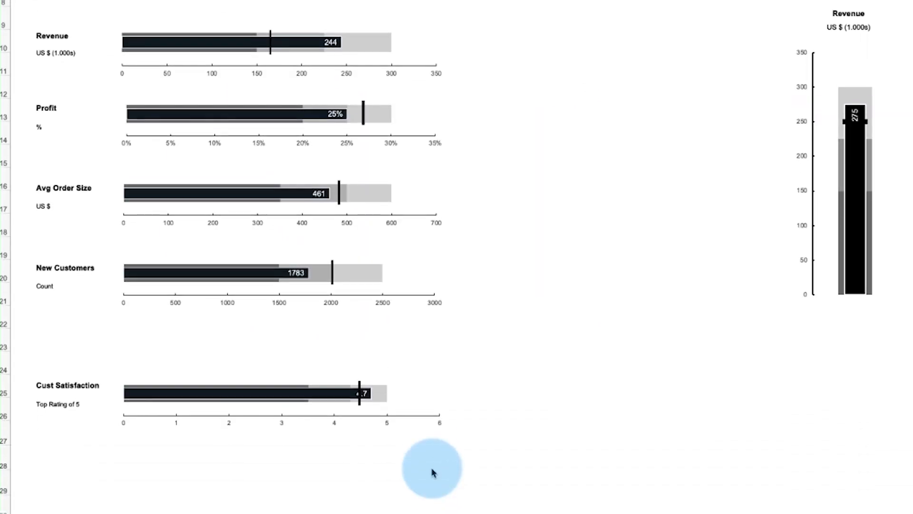